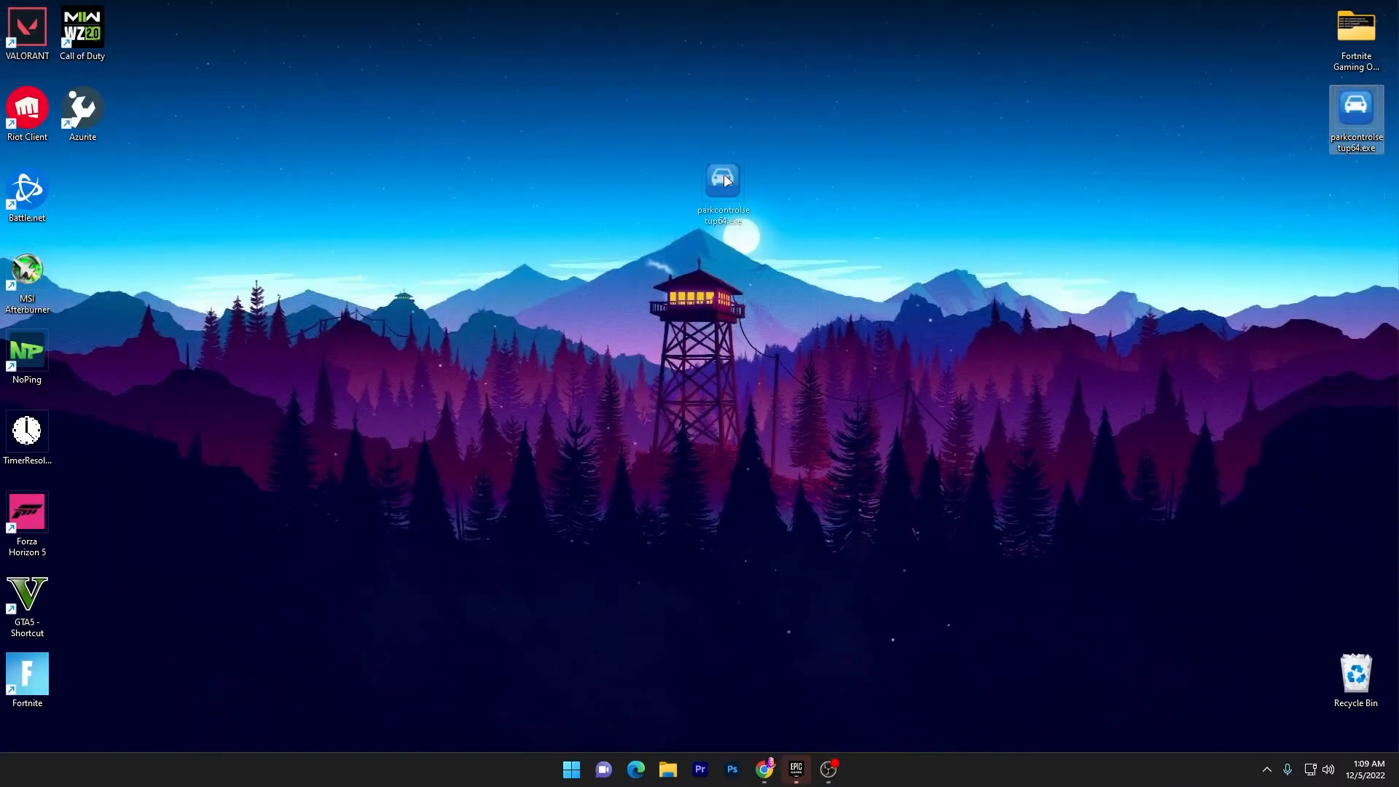
Step: Move parkcontrolsetup64.exe from the desktop's top-right corner toward the centre
{"action": "left_click_drag", "start_coordinate": [723, 177], "coordinate": [748, 197]}
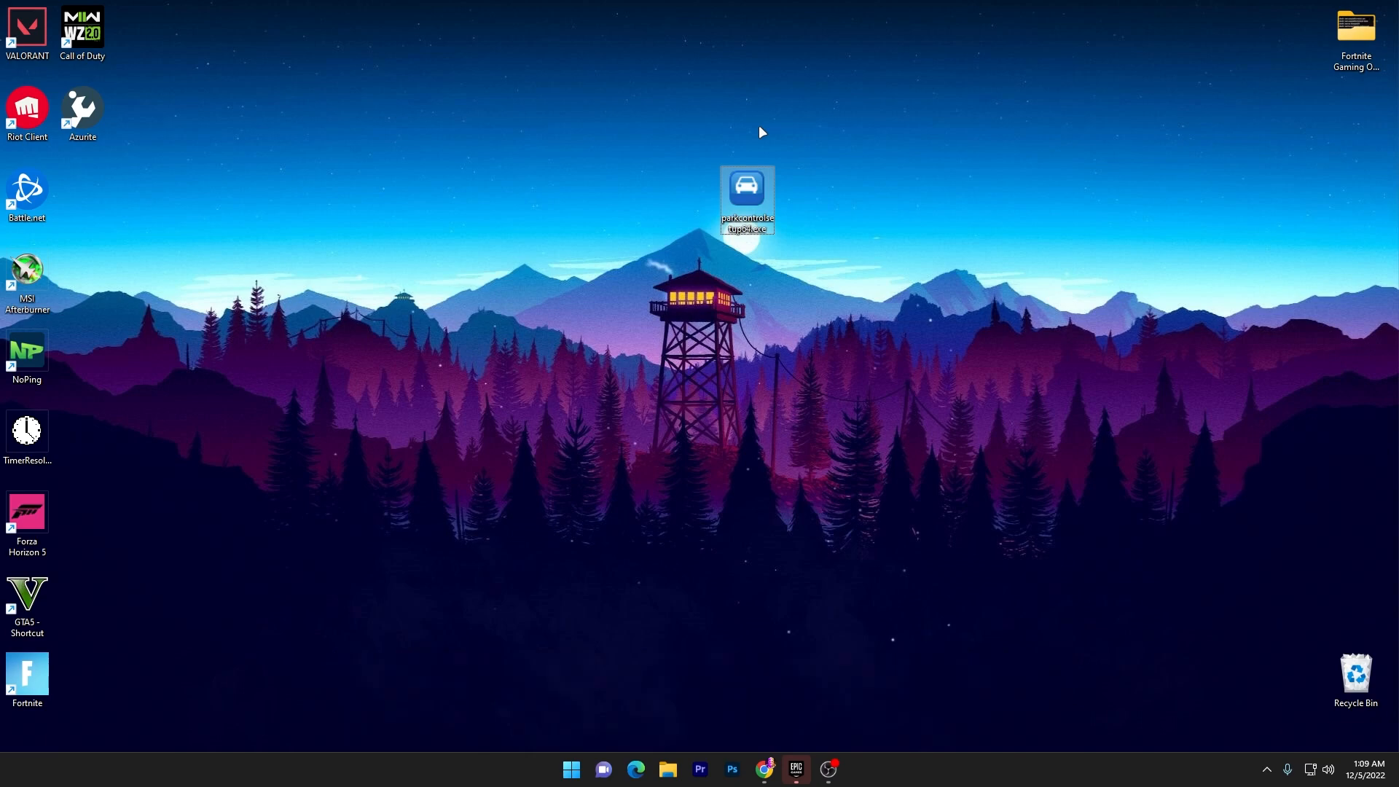
Step: Run parkcontrolsetup64.exe in English, keeping all components selected, and install ParkControl
{"action": "double_click", "coordinate": [746, 194]}
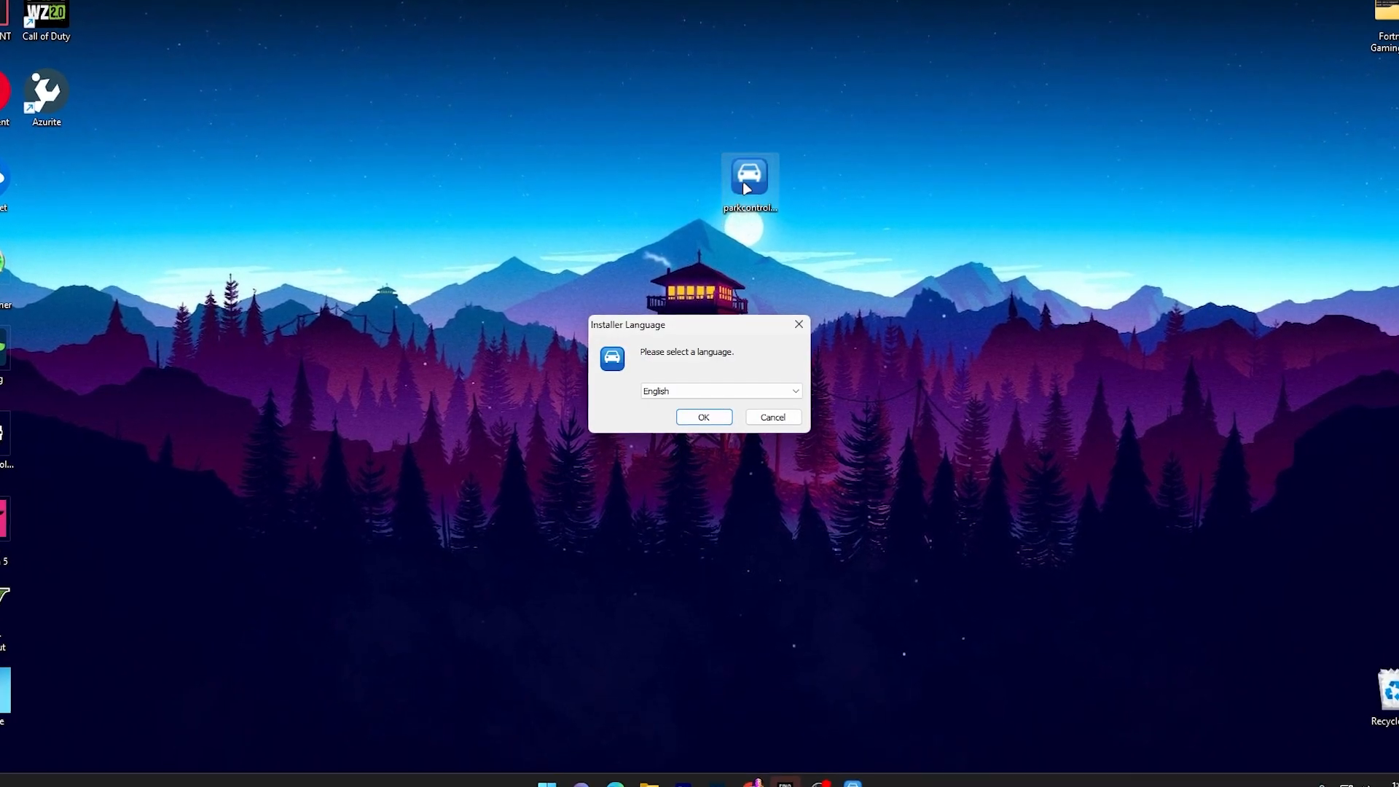
{"action": "left_click", "coordinate": [703, 417]}
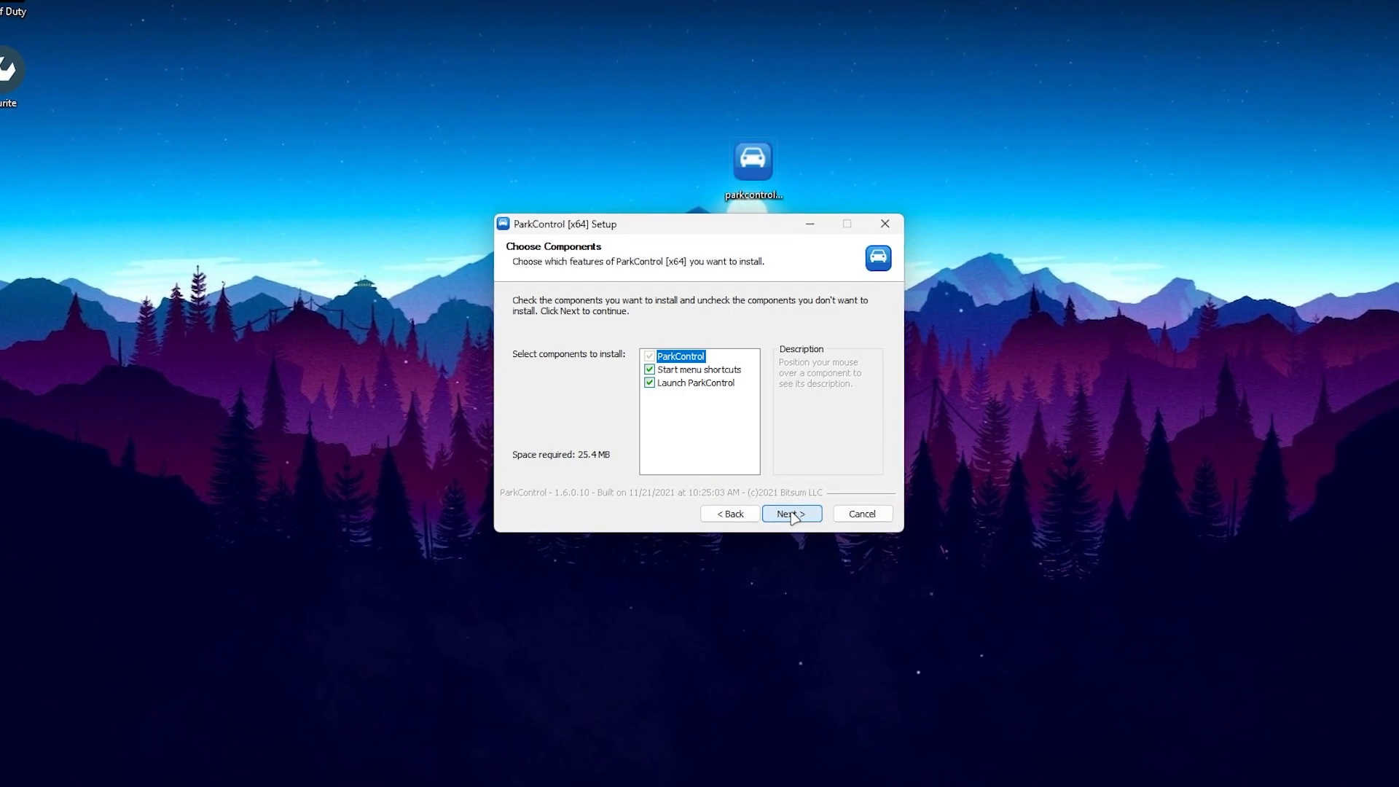
{"action": "left_click", "coordinate": [789, 513]}
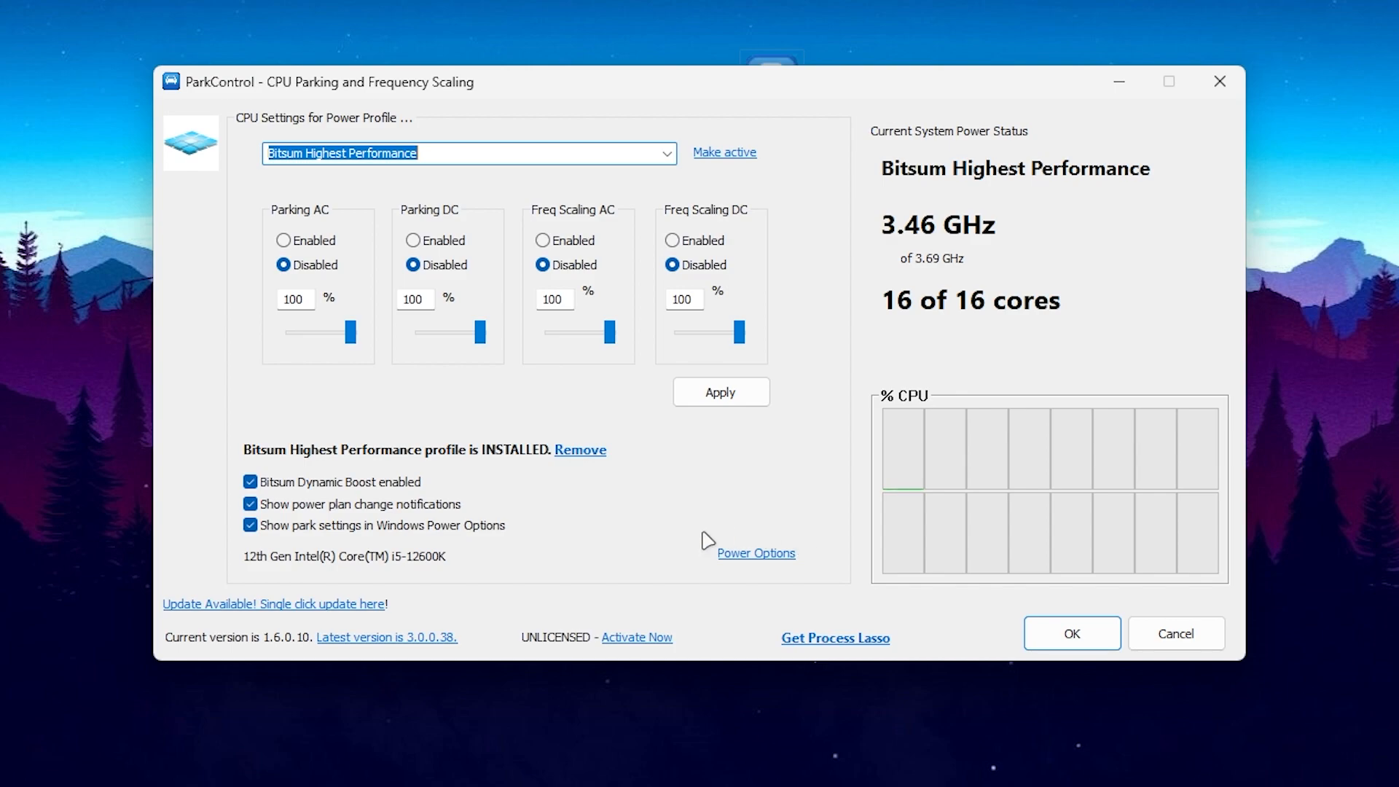
{"action": "mouse_move", "coordinate": [277, 455]}
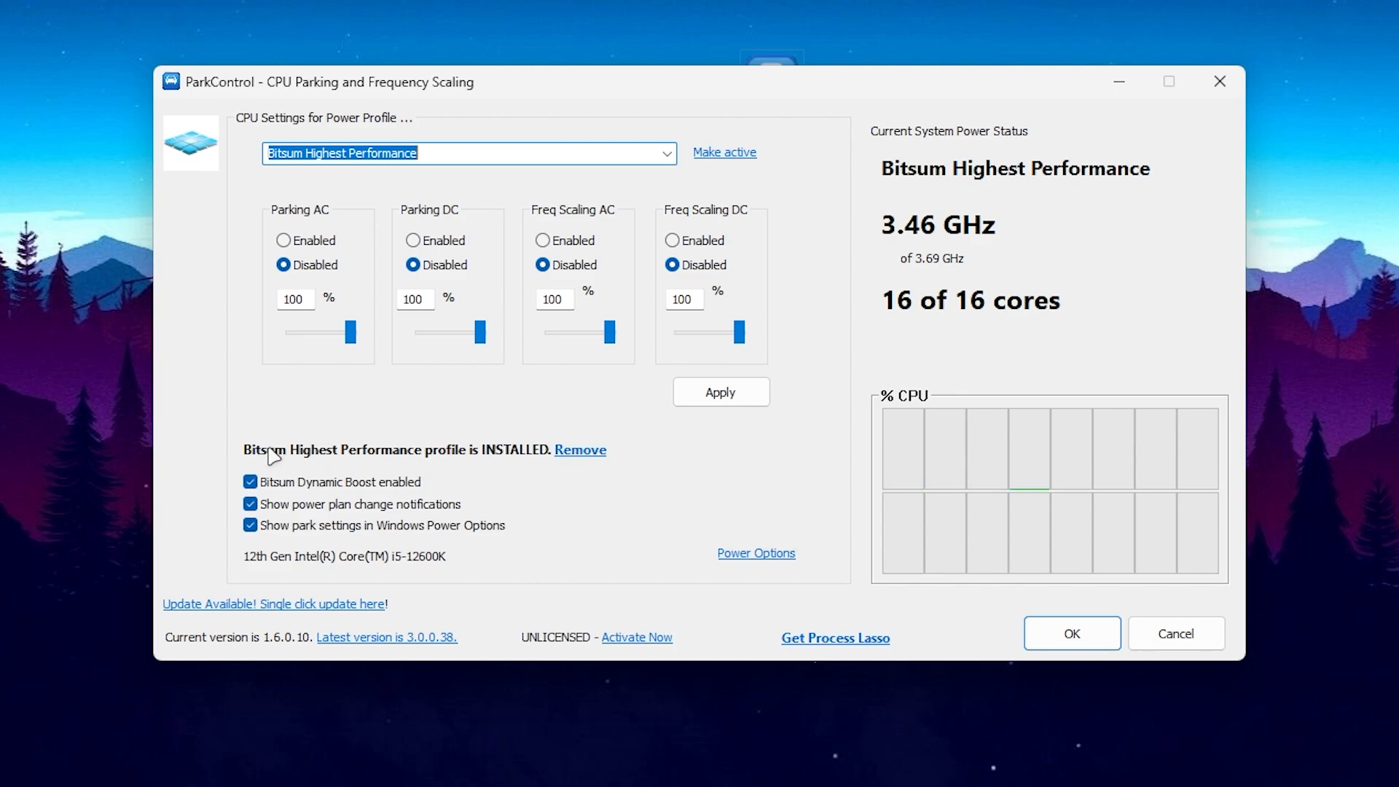
{"action": "mouse_move", "coordinate": [395, 362]}
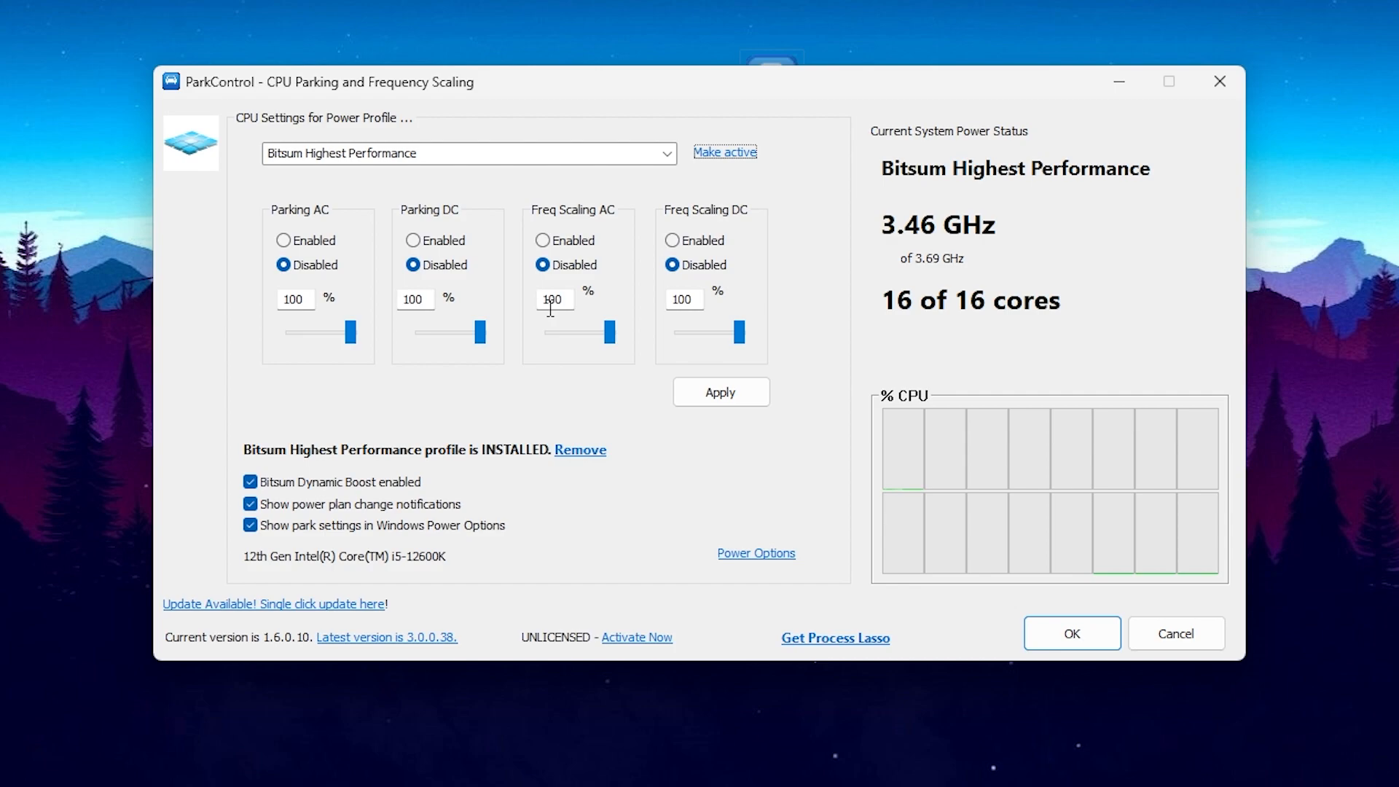
Step: Activate the Bitsum Highest Performance plan and toggle Bitsum Dynamic Boost
{"action": "left_click", "coordinate": [721, 393]}
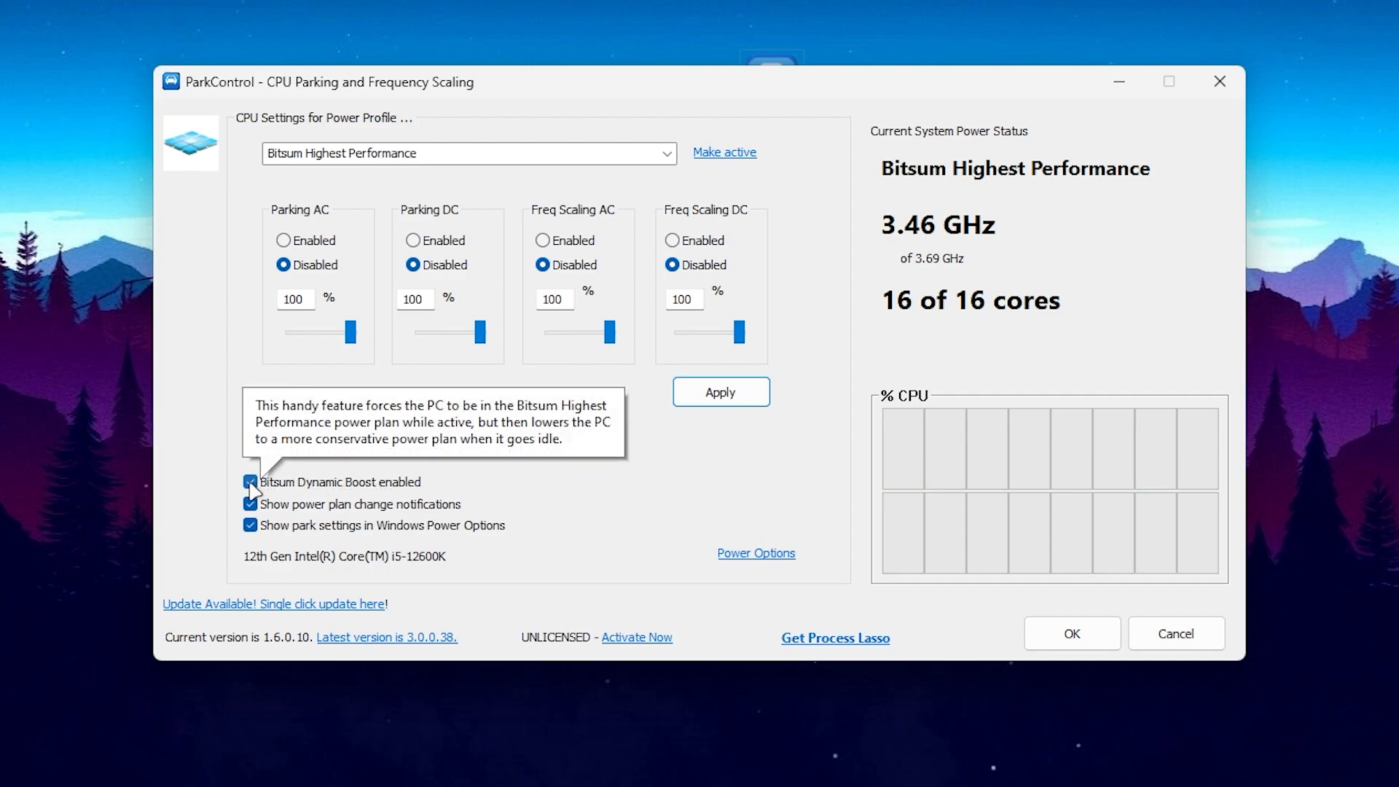
{"action": "left_click", "coordinate": [250, 482]}
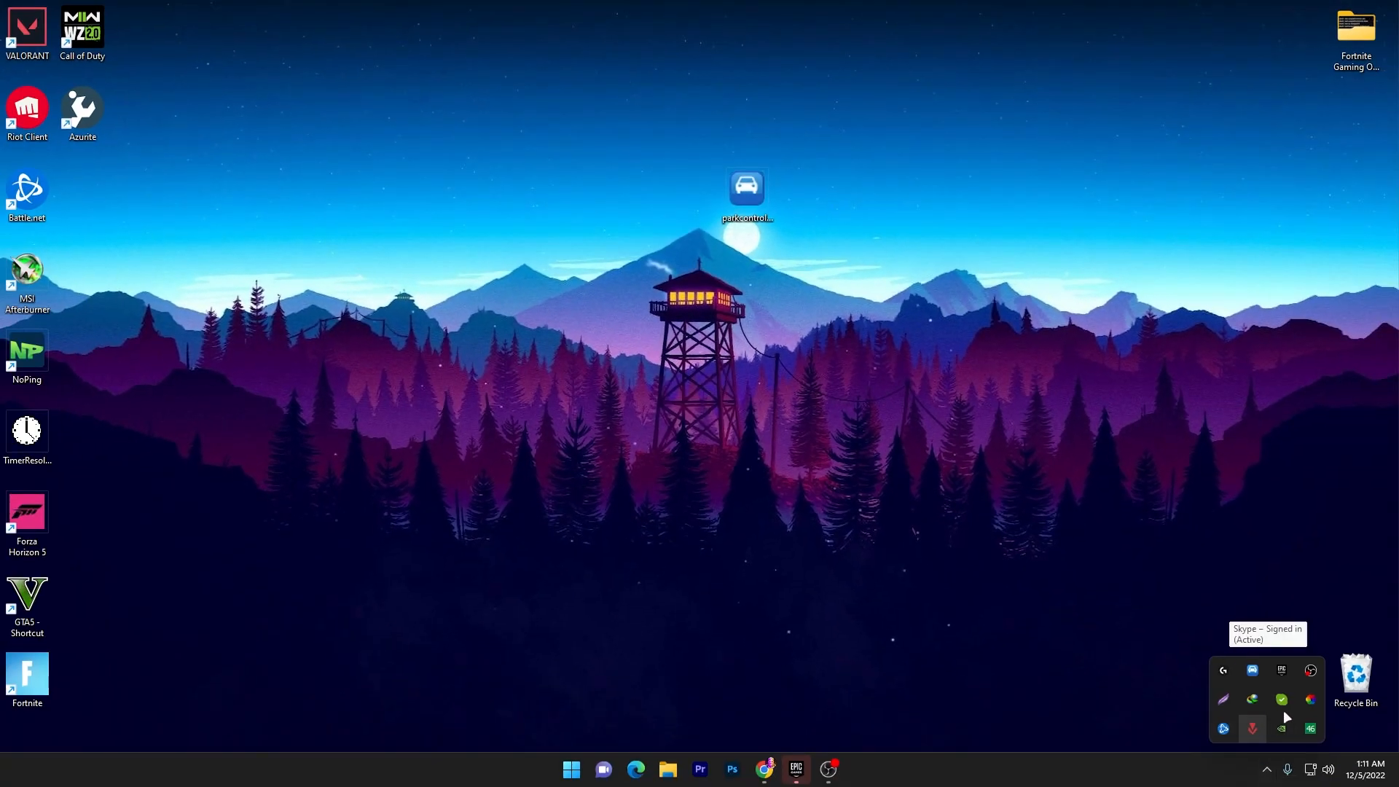
{"action": "mouse_move", "coordinate": [1252, 670]}
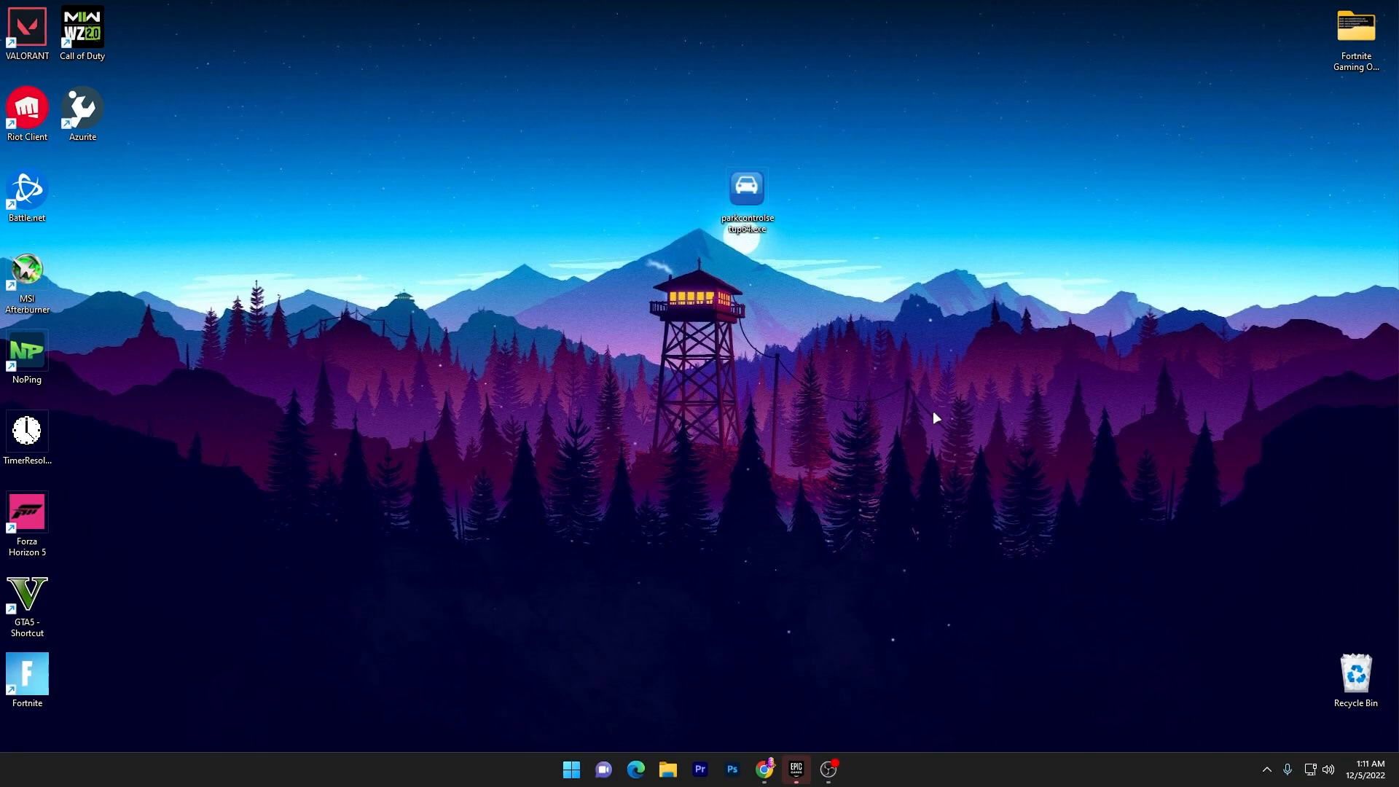
{"action": "mouse_move", "coordinate": [929, 443]}
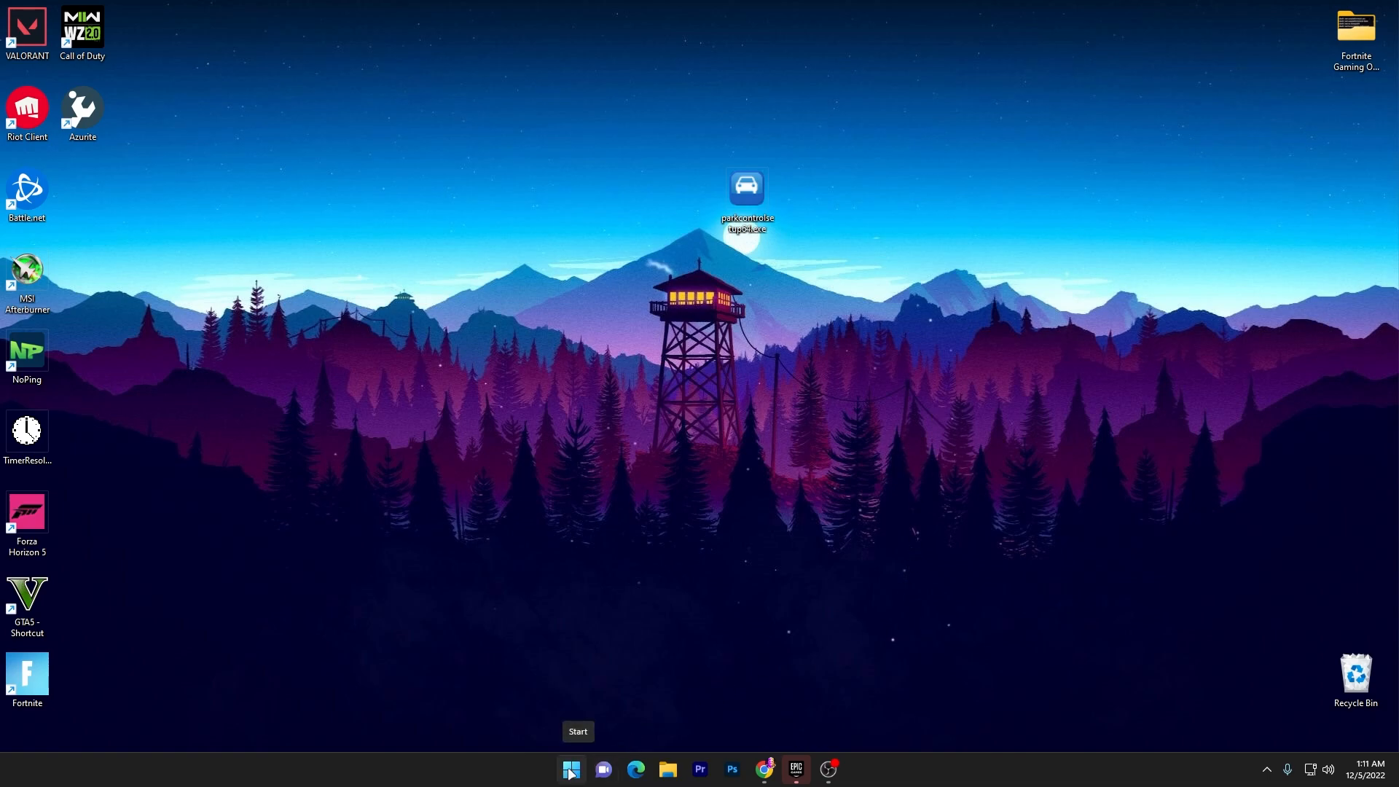
{"action": "mouse_move", "coordinate": [554, 462]}
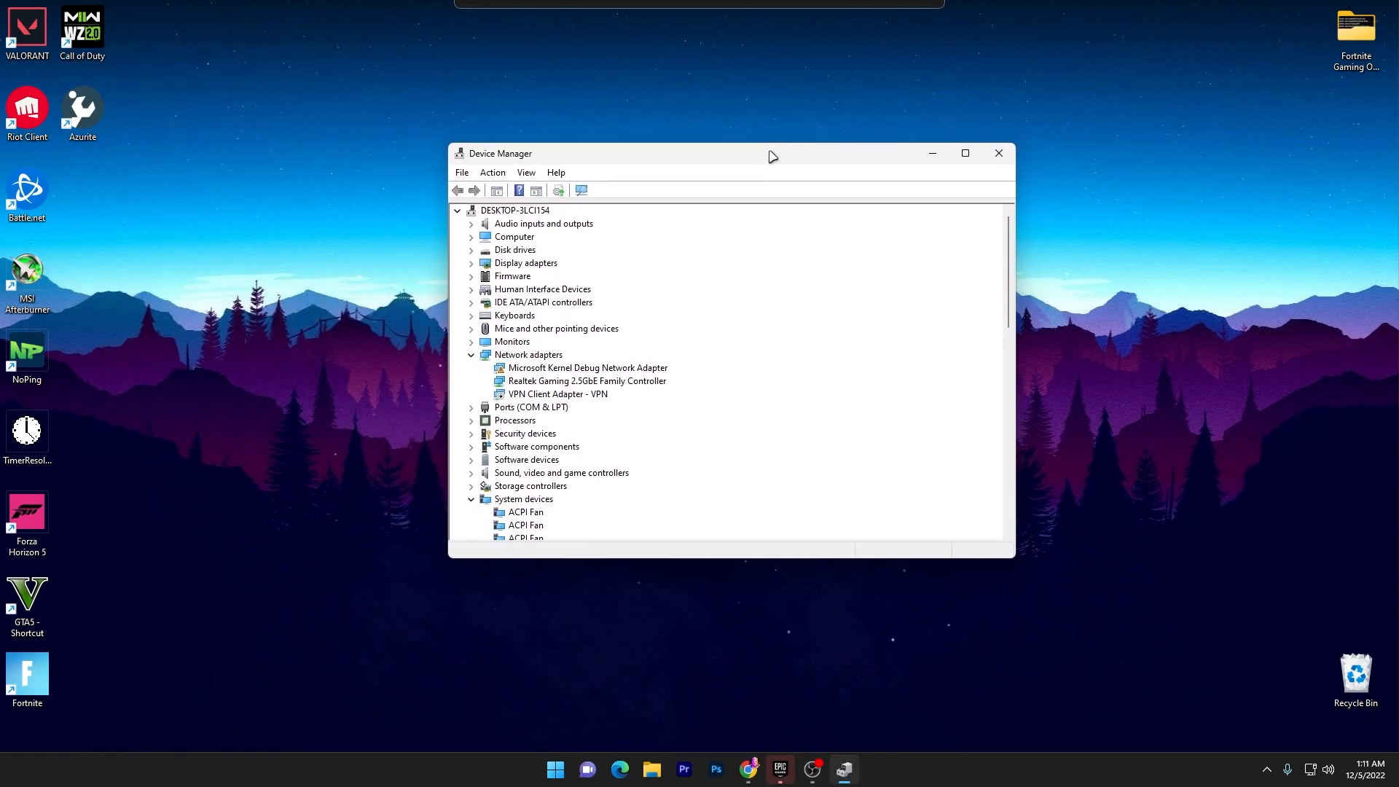
Step: Disable the High precision event timer under System devices and close Device Manager
{"action": "scroll", "scroll_direction": "down", "scroll_amount": 3}
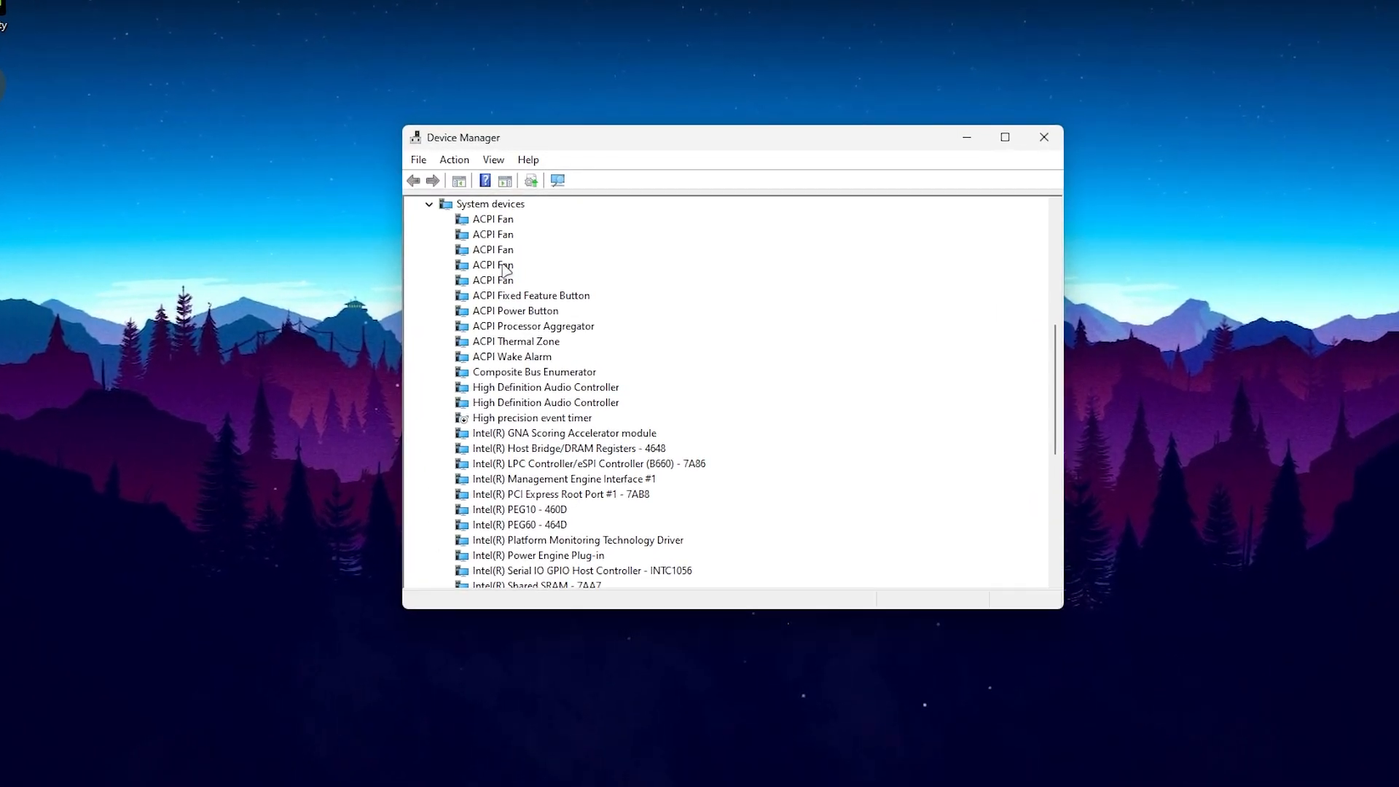
{"action": "scroll", "scroll_direction": "down", "scroll_amount": 3}
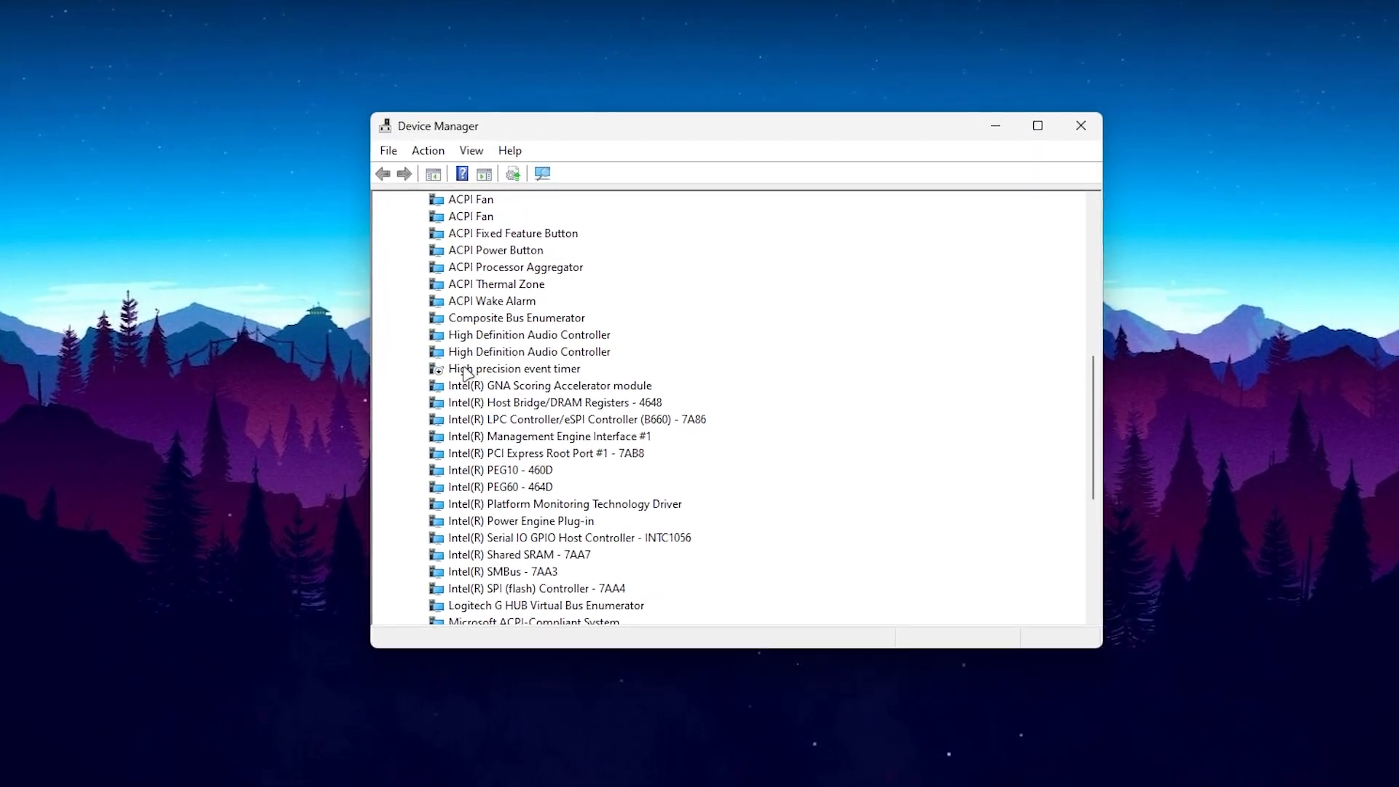
{"action": "left_click_drag", "start_coordinate": [437, 126], "coordinate": [425, 121]}
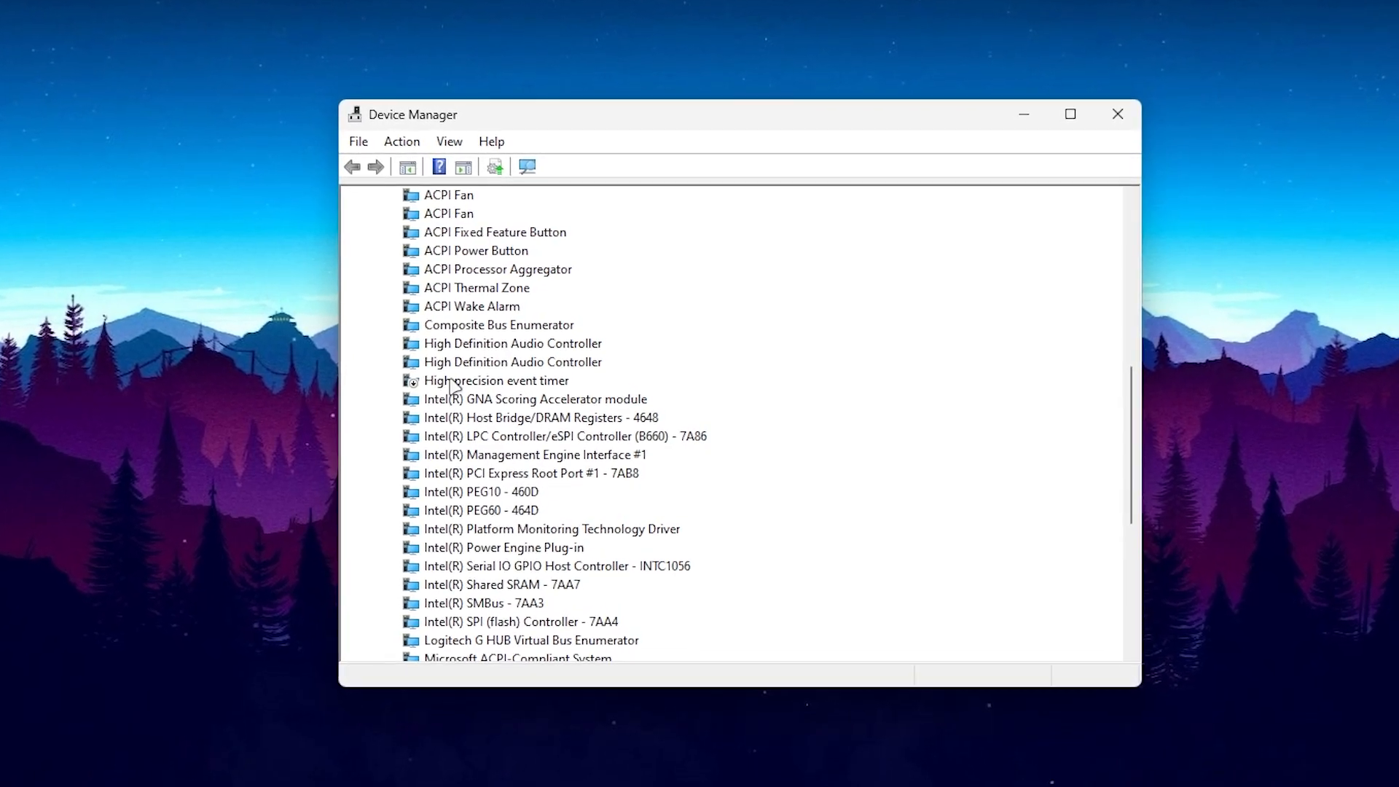
{"action": "right_click", "coordinate": [496, 380]}
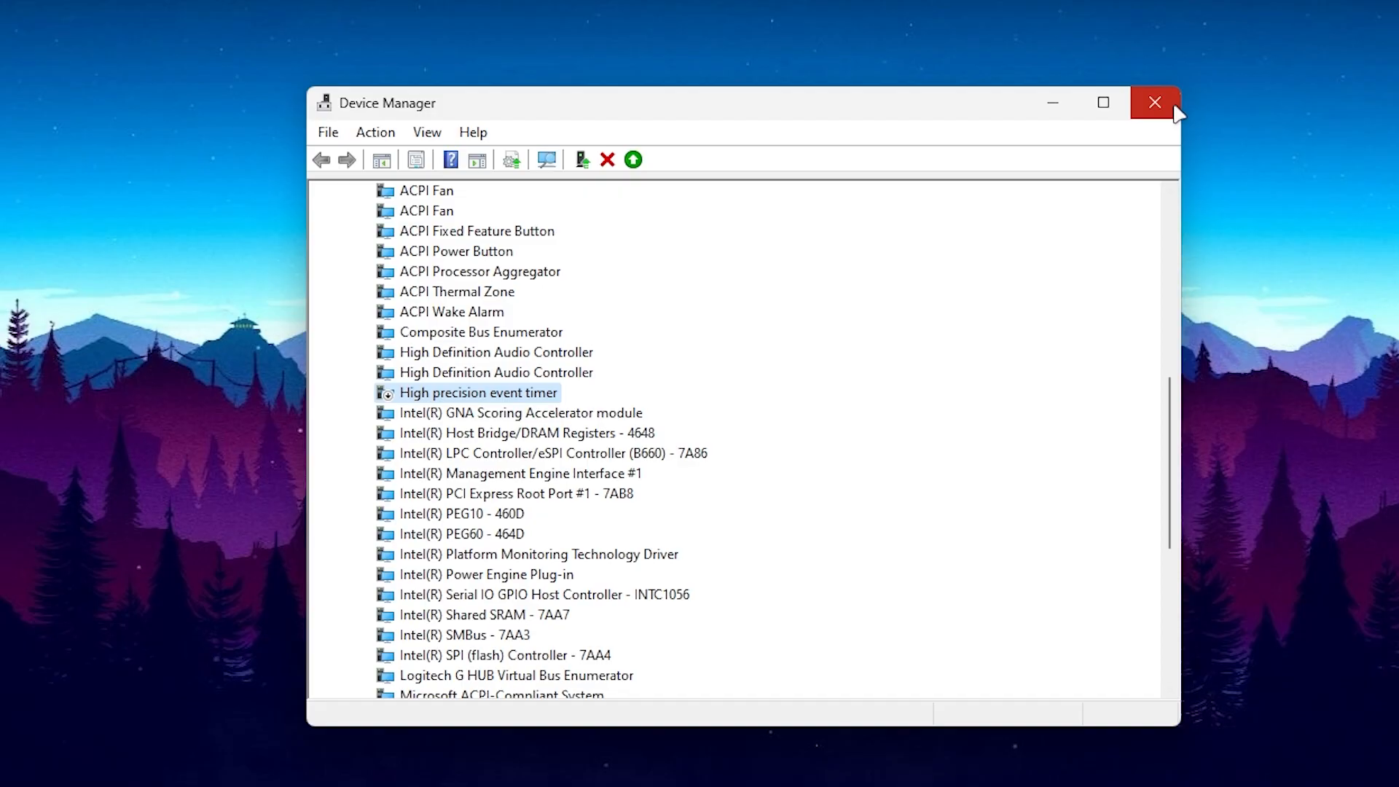
{"action": "left_click", "coordinate": [1155, 102]}
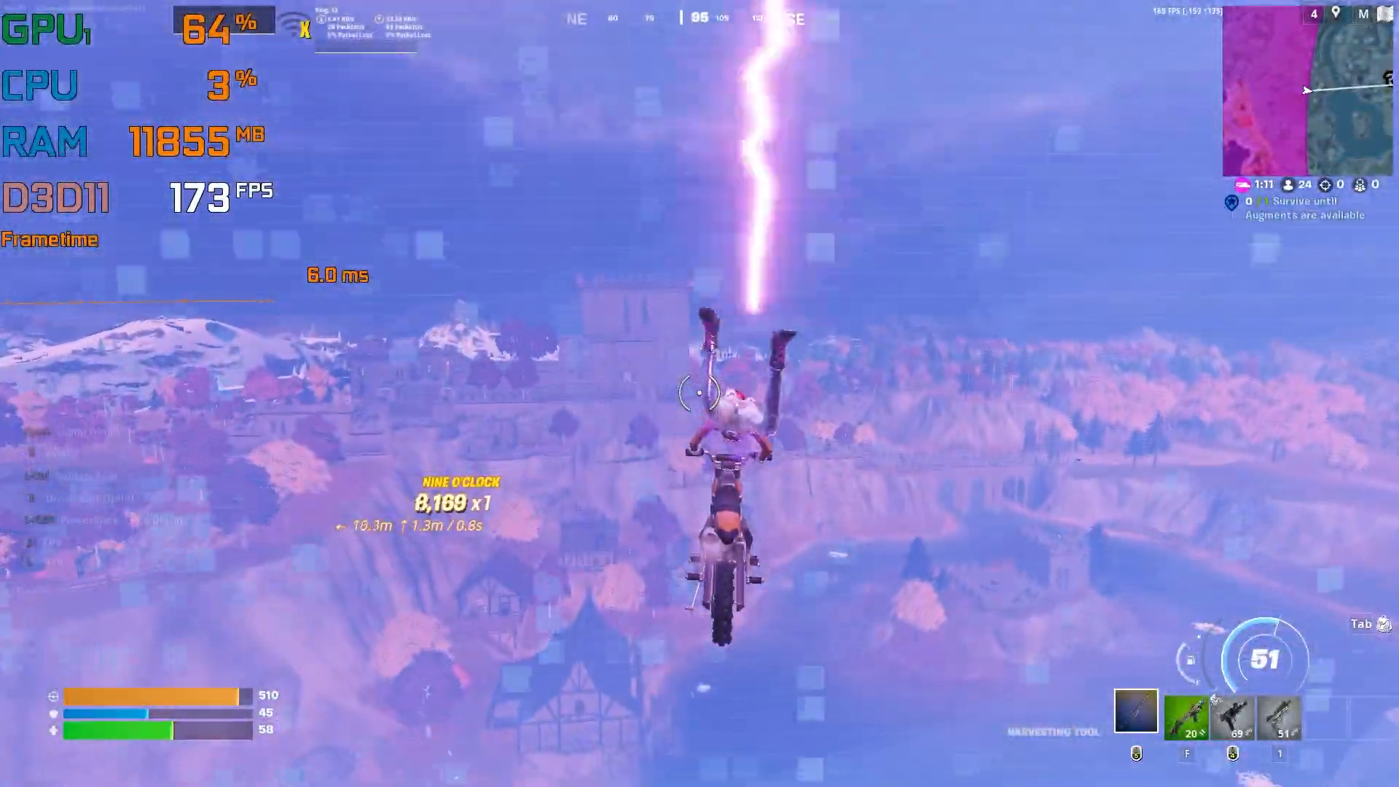